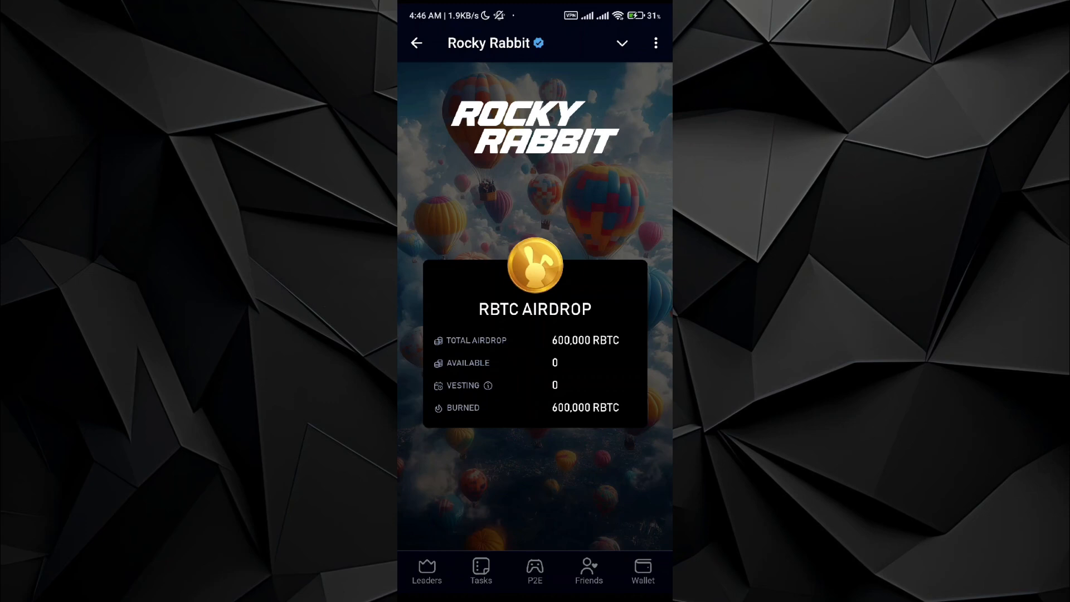
Open the Wallet tab and start a withdrawal request listing RBTC, TON, Hamster, Notcoin and Dogs
click(642, 570)
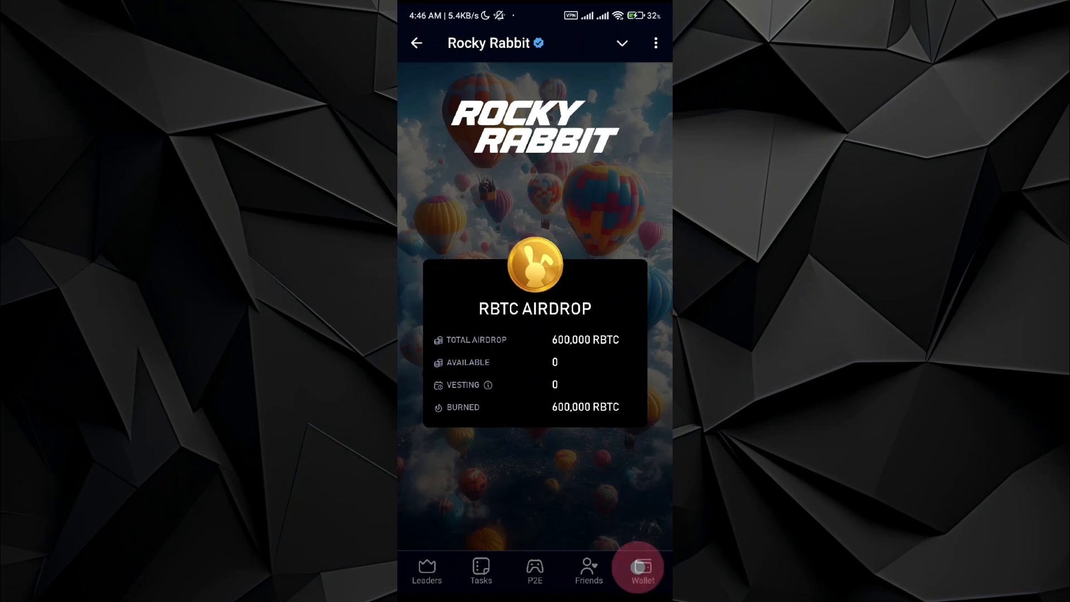
click(641, 572)
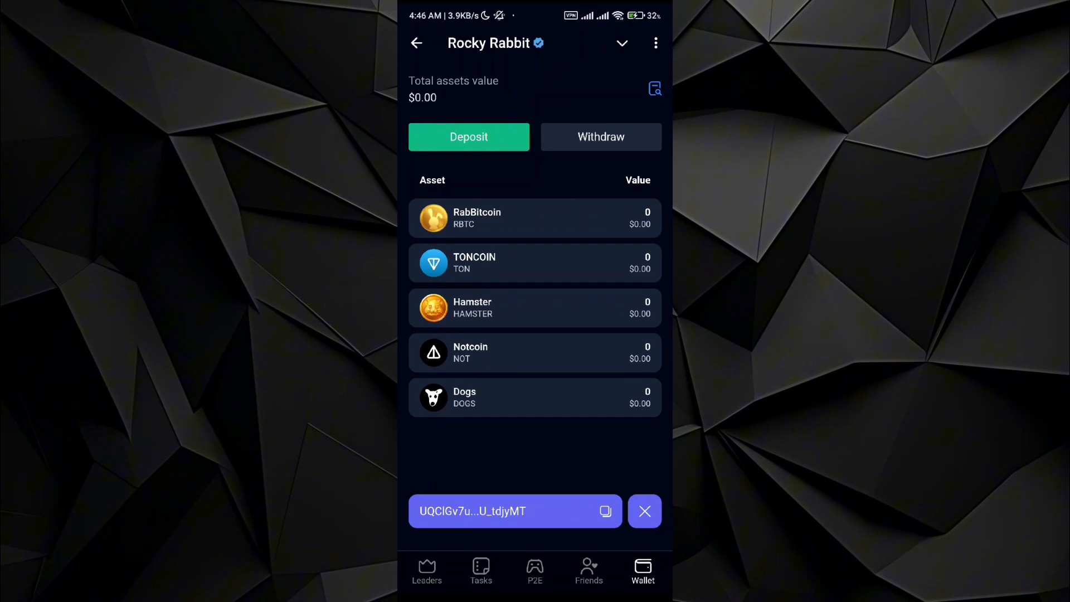
click(599, 136)
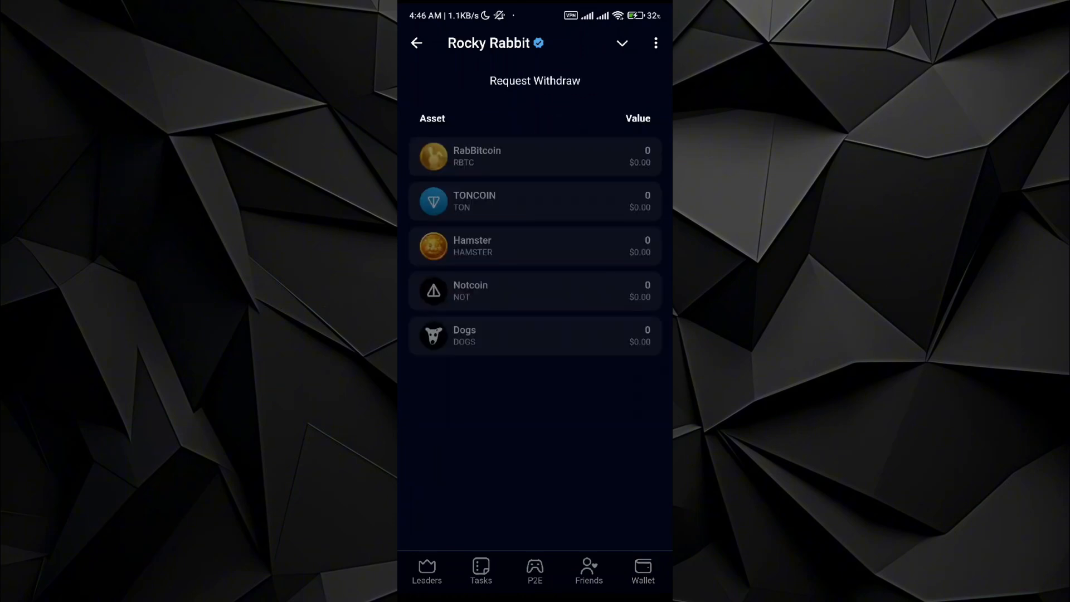
Pick RabBitcoin as the withdrawal asset on the Request Withdraw list
click(535, 168)
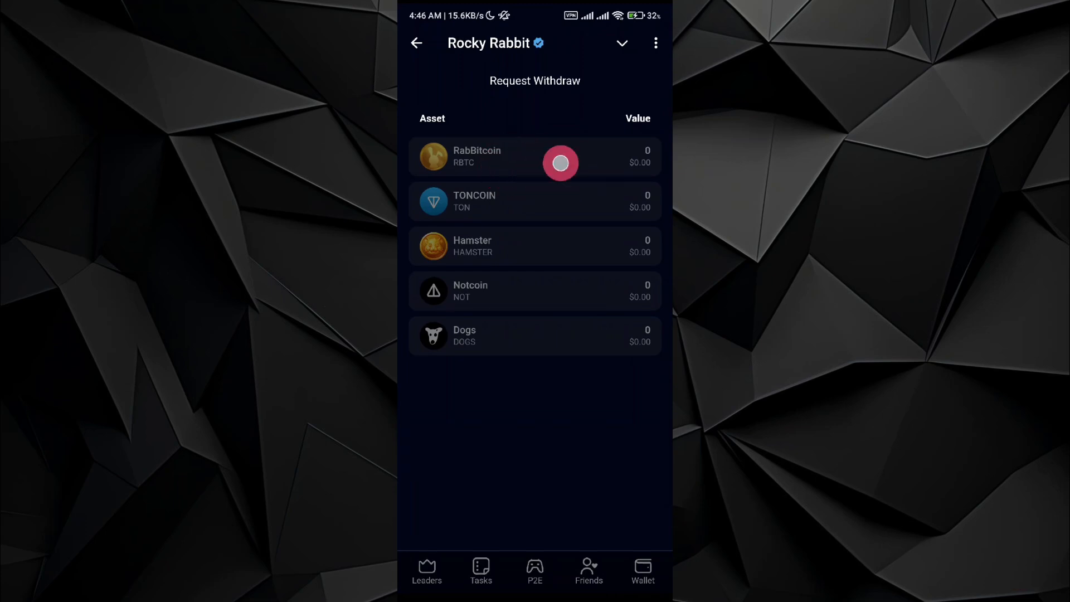
click(561, 162)
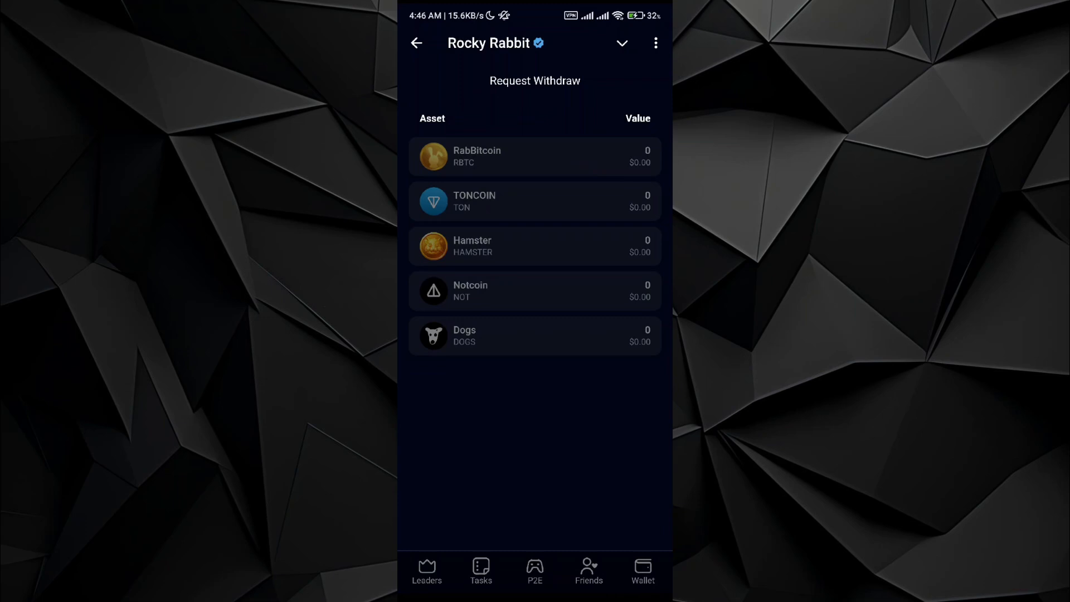